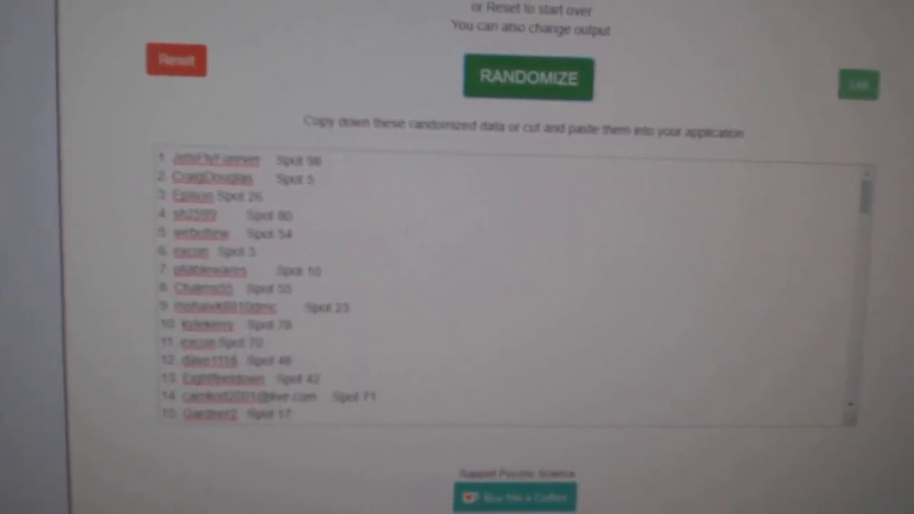
Reshuffle the numbered names-and-spots list twice, then select the whole result for copying
left_click(529, 77)
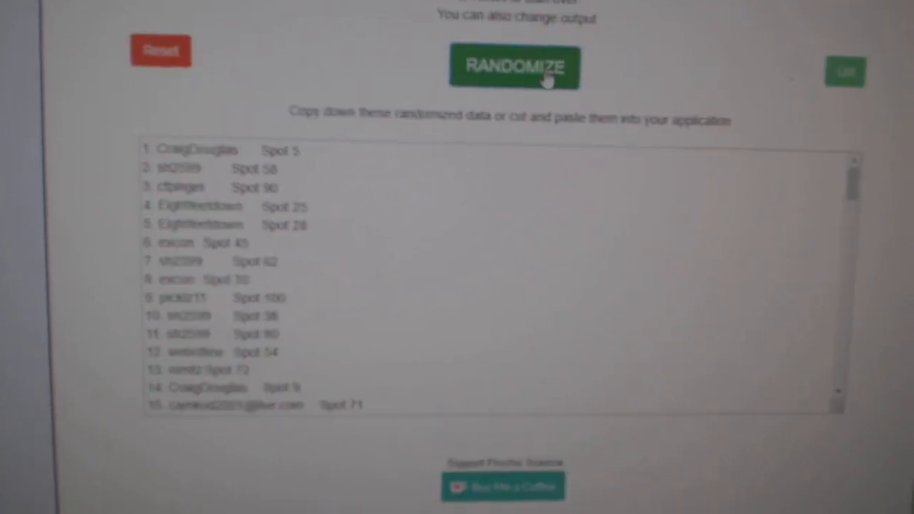
left_click(514, 68)
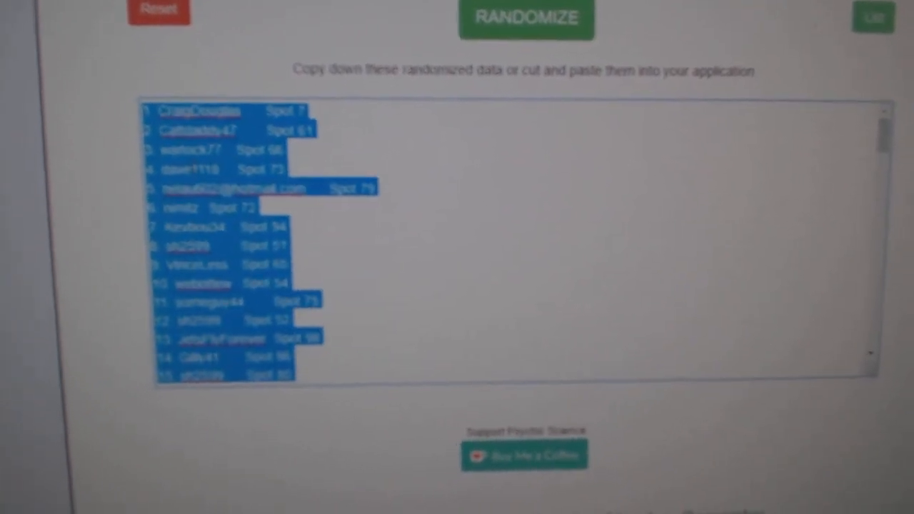
left_click(525, 17)
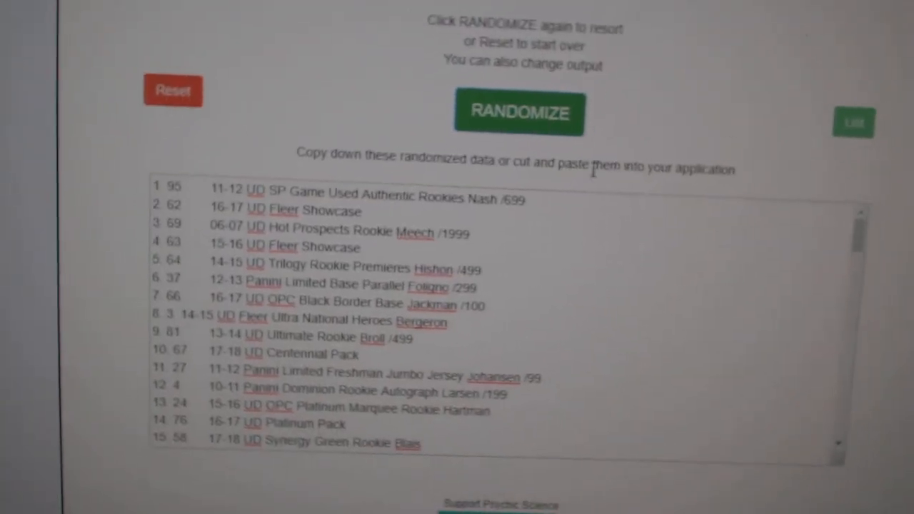
Reshuffle the loaded card item list twice into a new random order
left_click(520, 114)
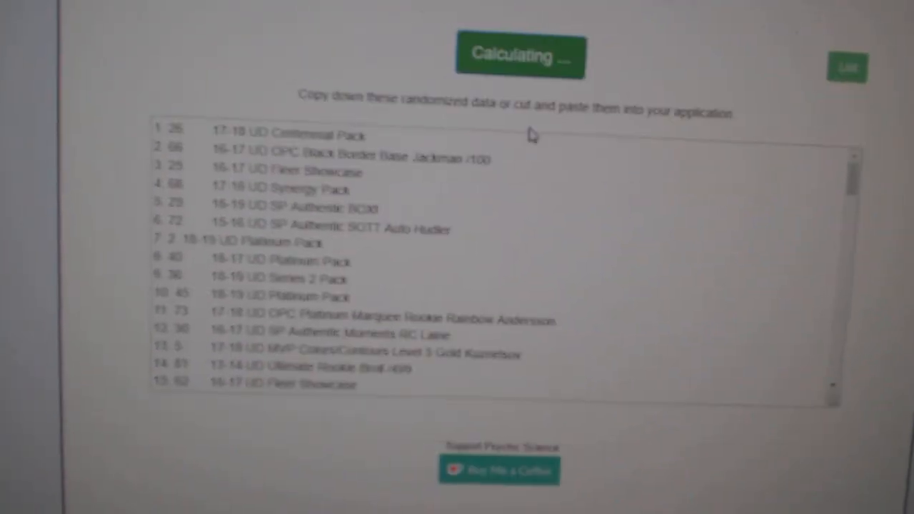
left_click(520, 55)
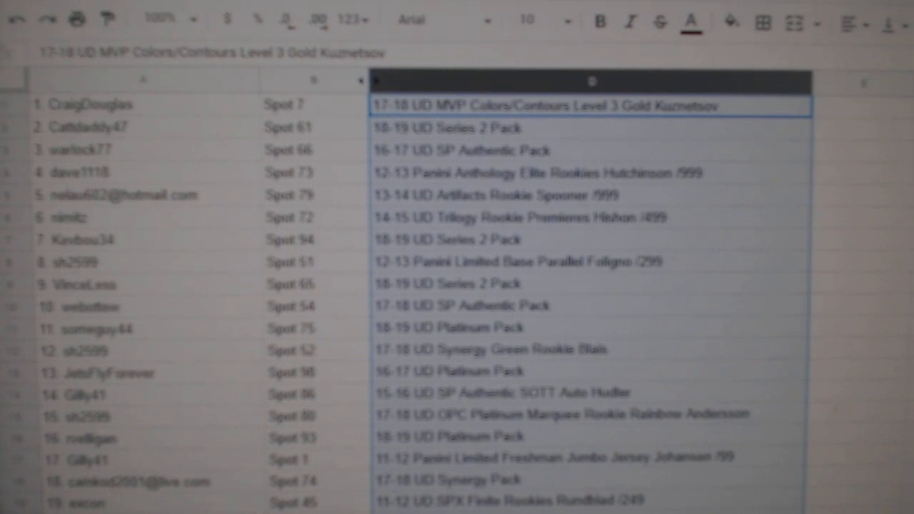
Scroll down the pasted pairings to check names and spots matched with cards through about row 36
scroll("down", 3)
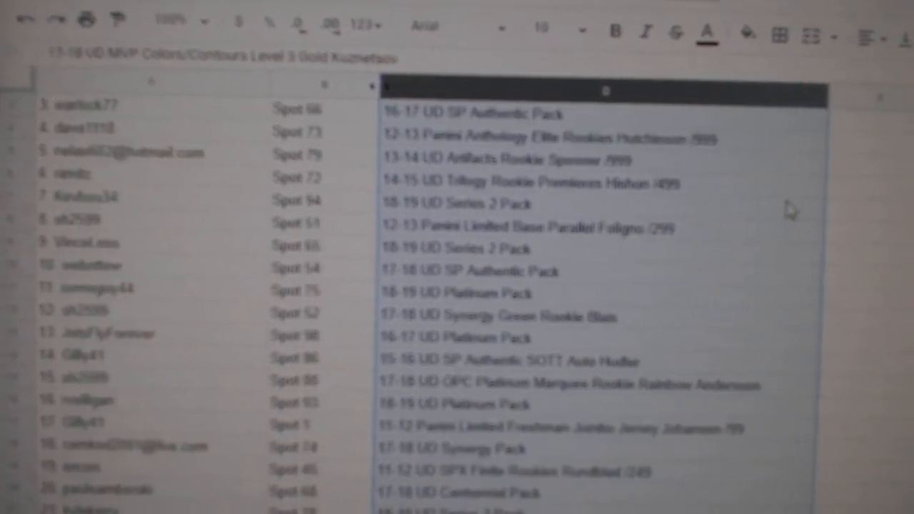
scroll("down", 3)
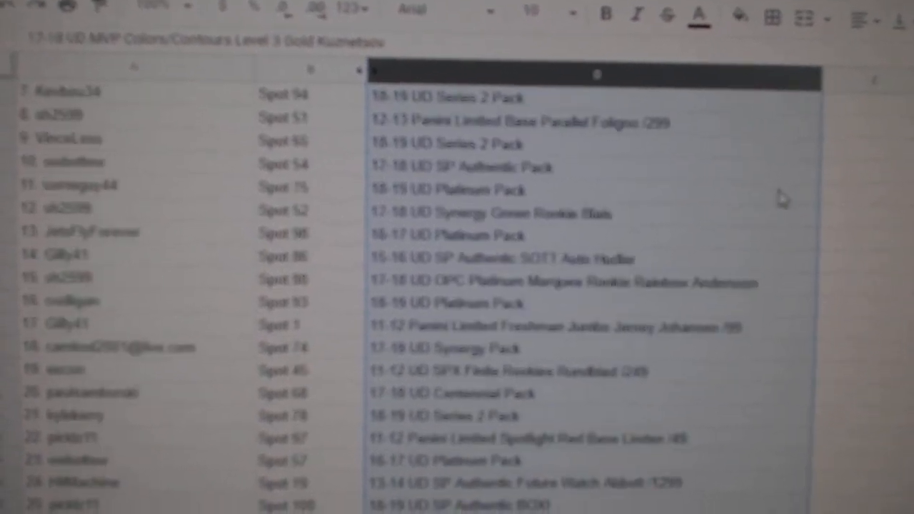
scroll("down", 3)
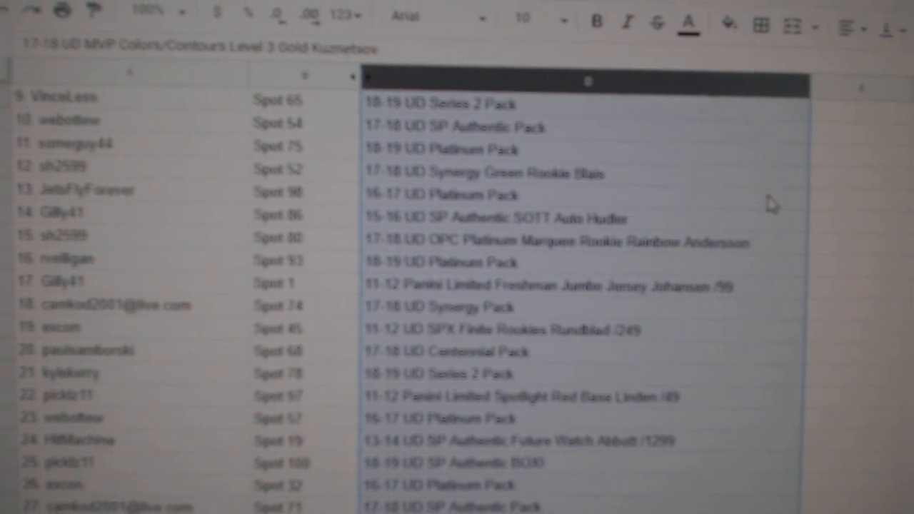
scroll("down", 3)
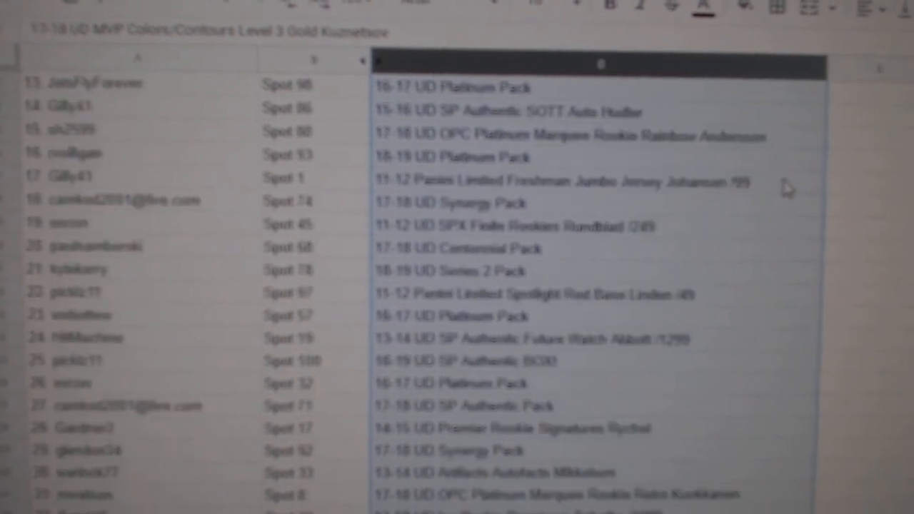
scroll("down", 3)
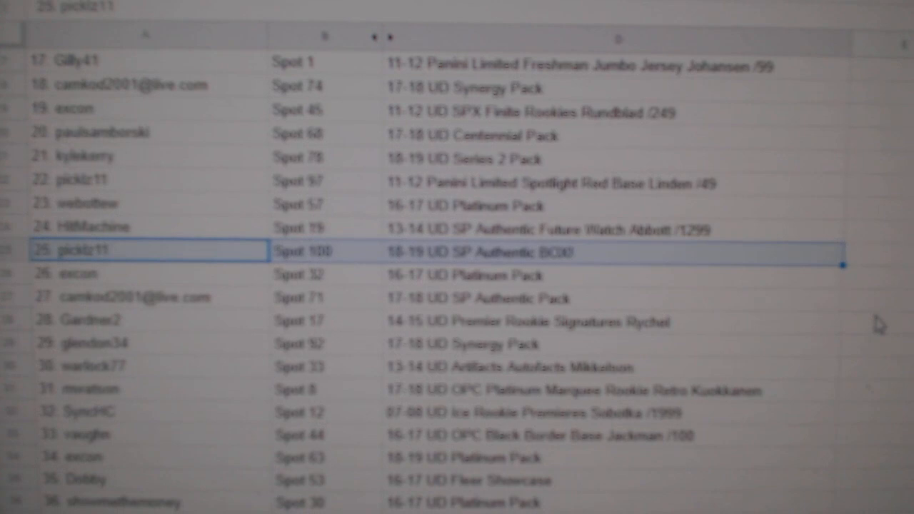
scroll("down", 3)
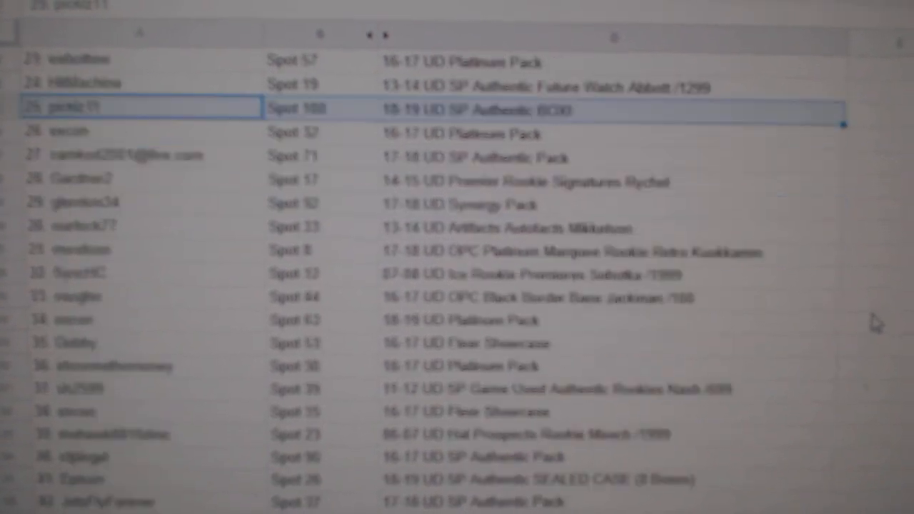
scroll("down", 3)
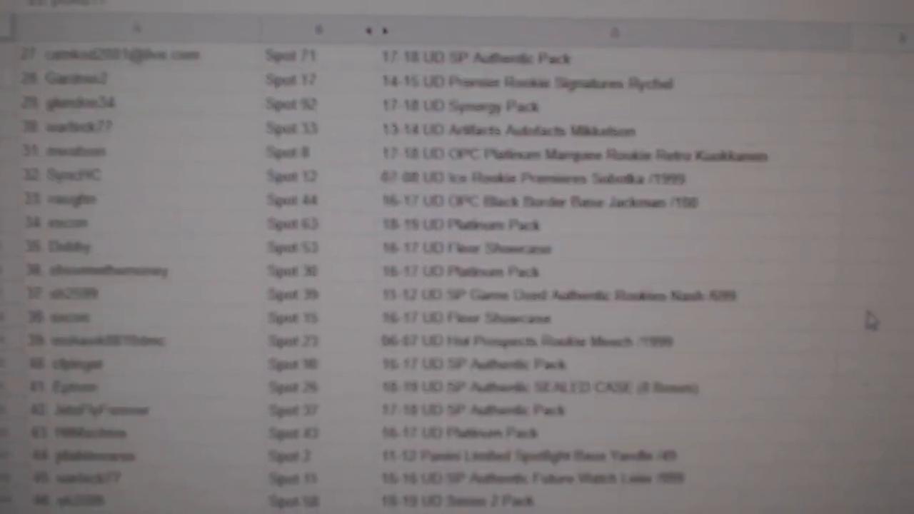
scroll("down", 3)
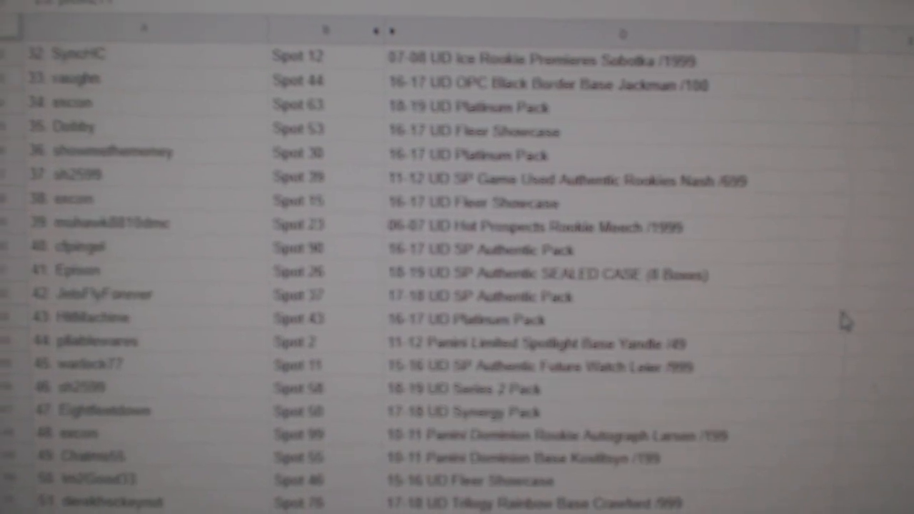
left_click(549, 294)
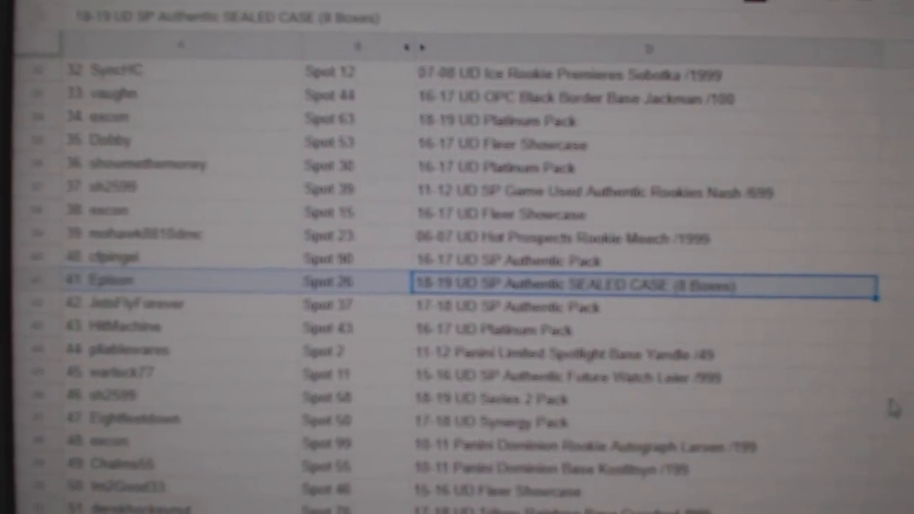
scroll("down", 3)
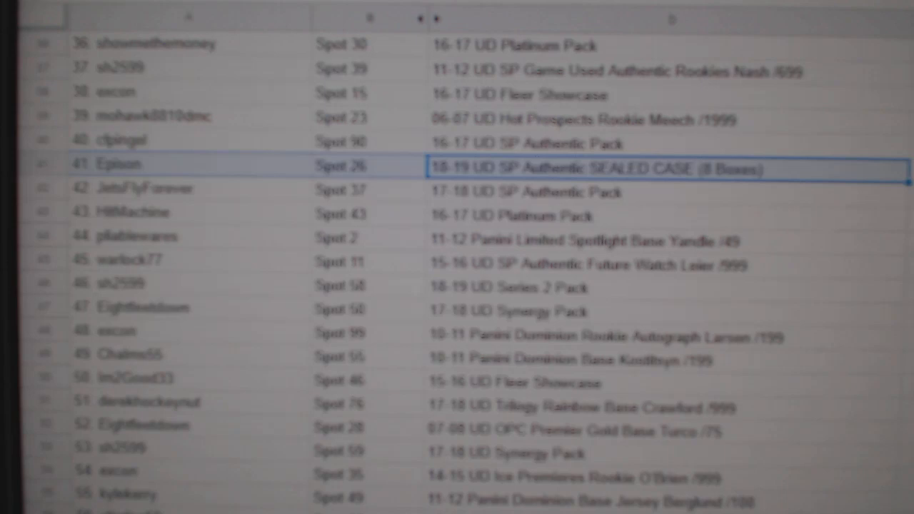
scroll("down", 3)
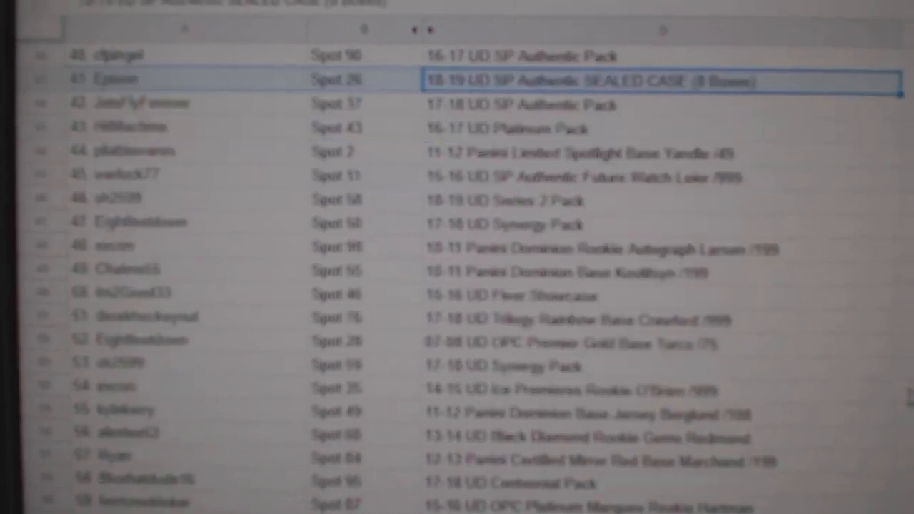
scroll("down", 3)
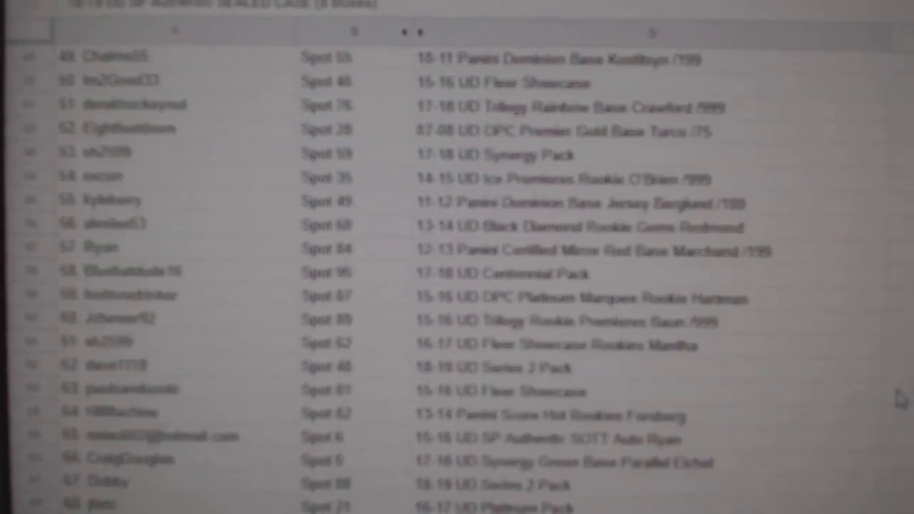
scroll("down", 3)
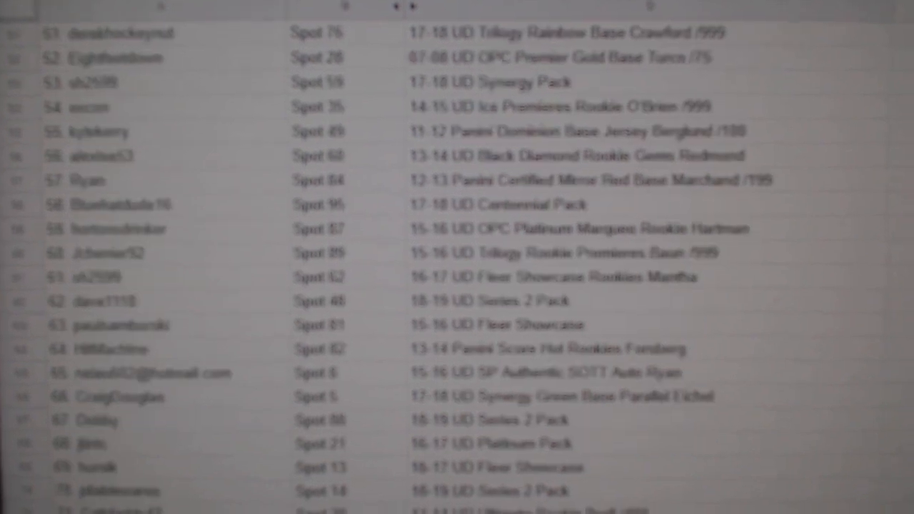
scroll("down", 3)
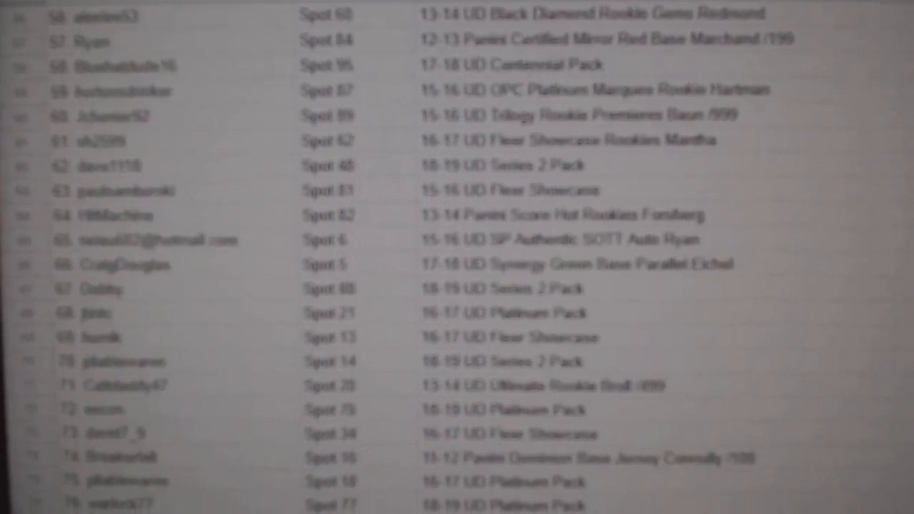
scroll("down", 3)
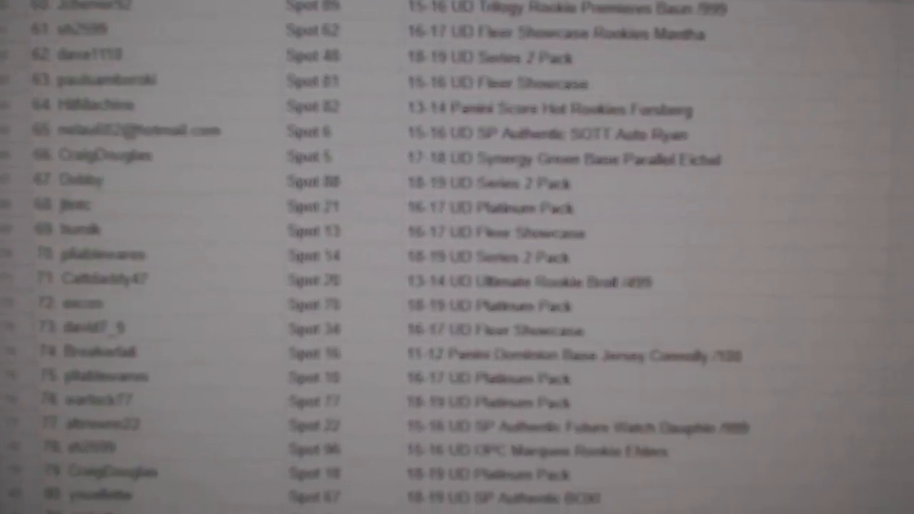
scroll("down", 3)
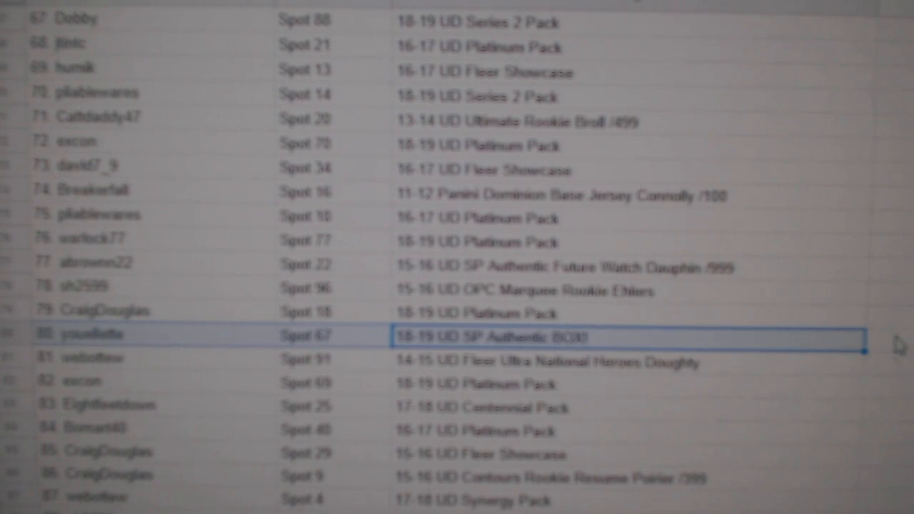
scroll("down", 3)
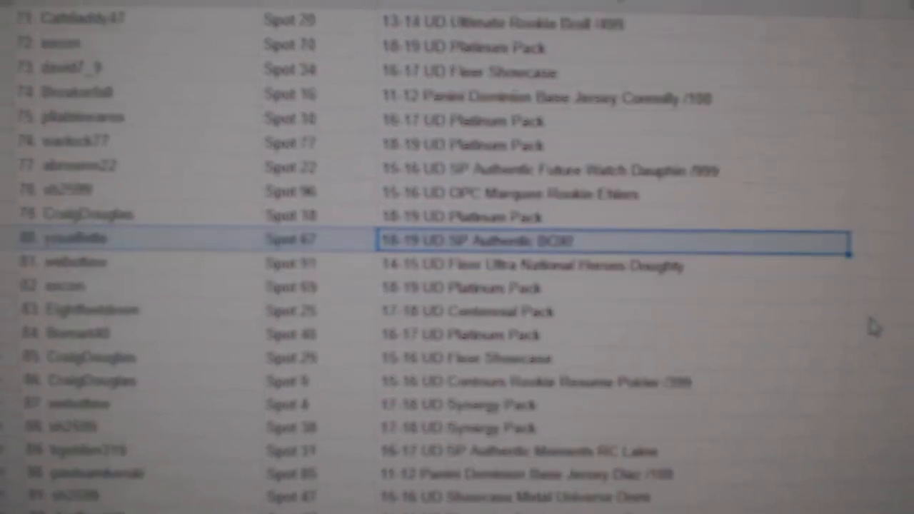
scroll("down", 3)
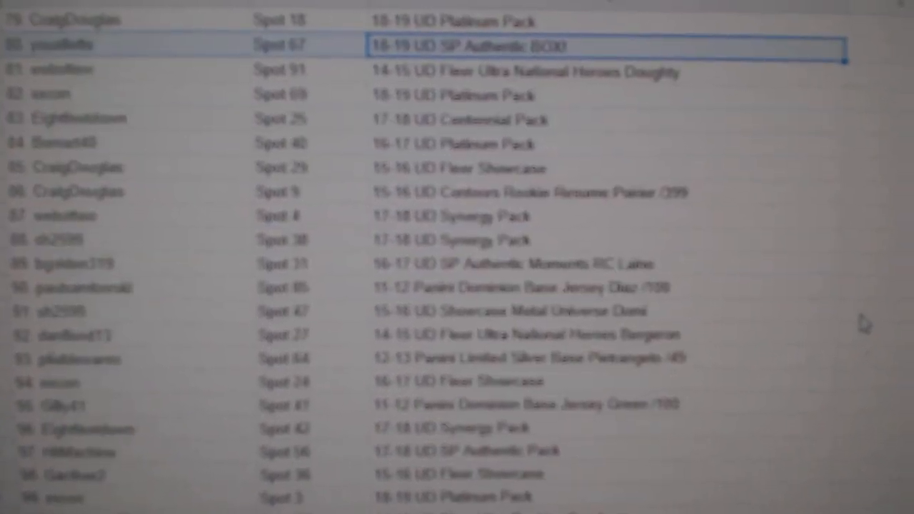
scroll("down", 3)
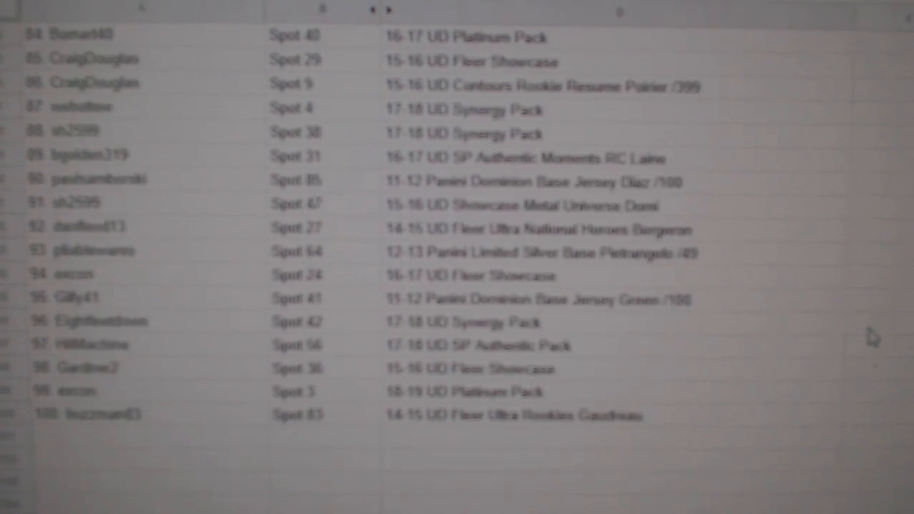